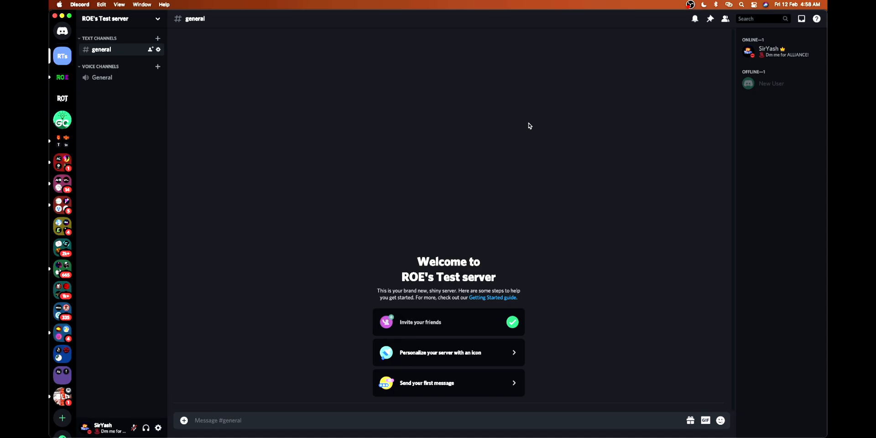
pyautogui.moveTo(503, 137)
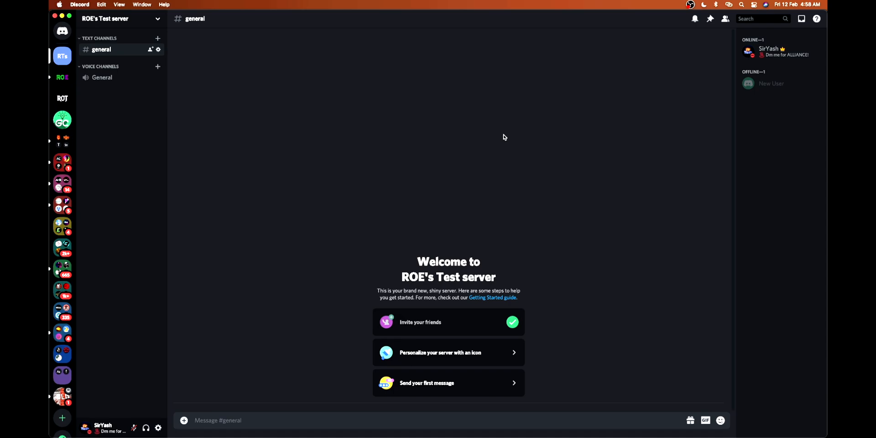
pyautogui.moveTo(421, 415)
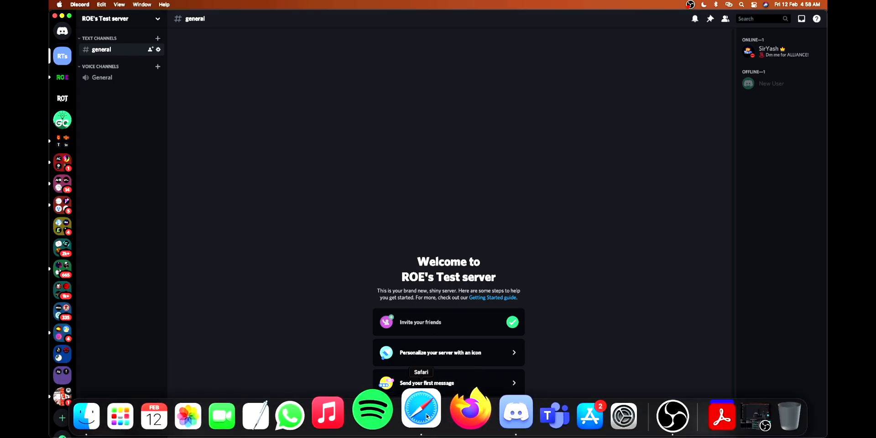
# Step: Search for hydra in Safari to reach the Hydra bot's Discord authorize page
pyautogui.click(420, 416)
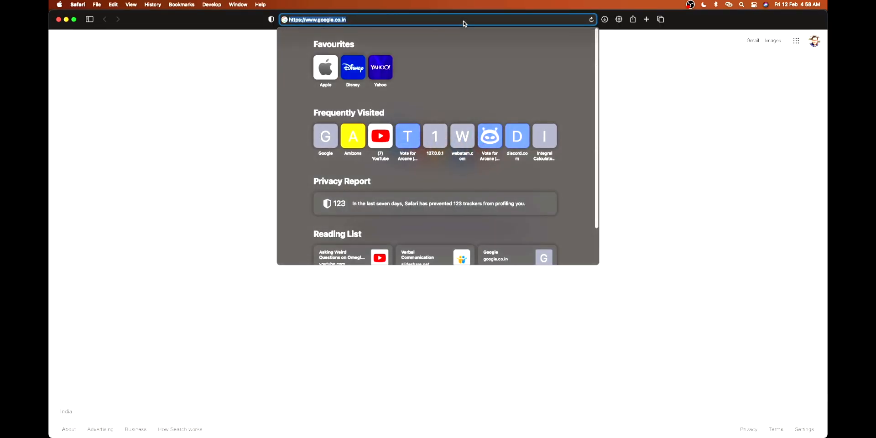
pyautogui.write('hydra')
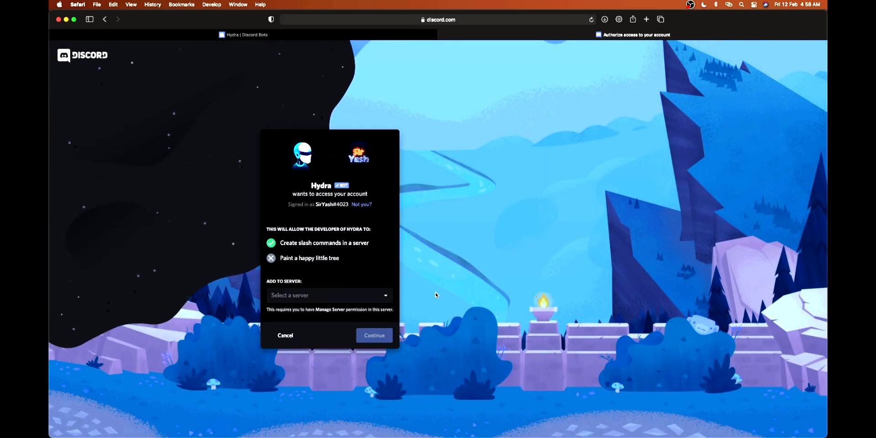
# Step: Authorize Hydra into ROE's Test server, pass the captcha, and create the Hydra Music category
pyautogui.click(328, 295)
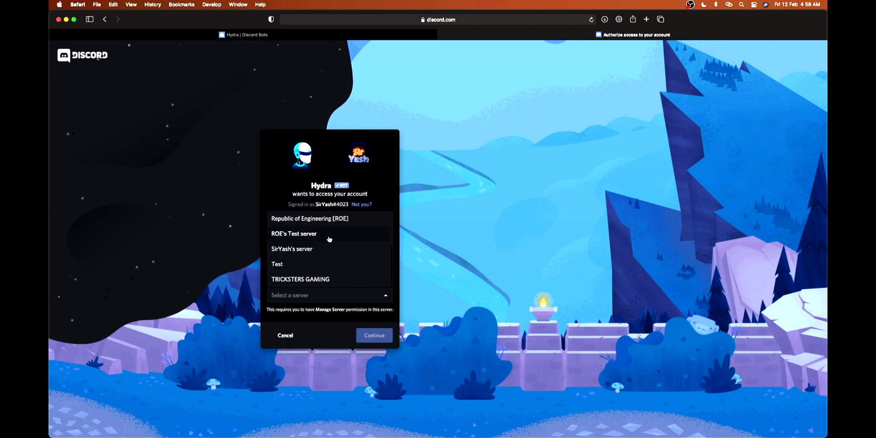
pyautogui.click(294, 233)
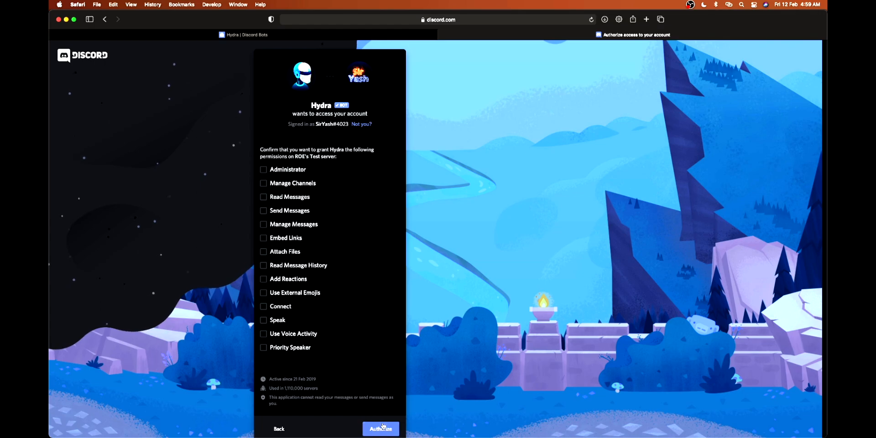
pyautogui.click(380, 428)
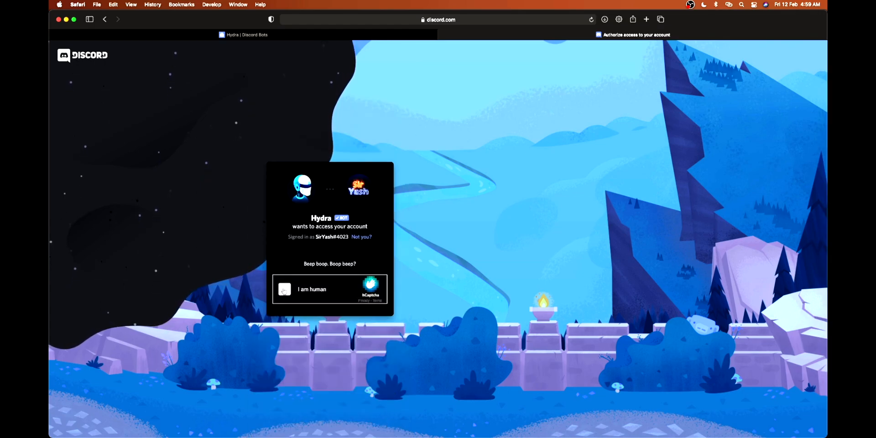
pyautogui.click(284, 289)
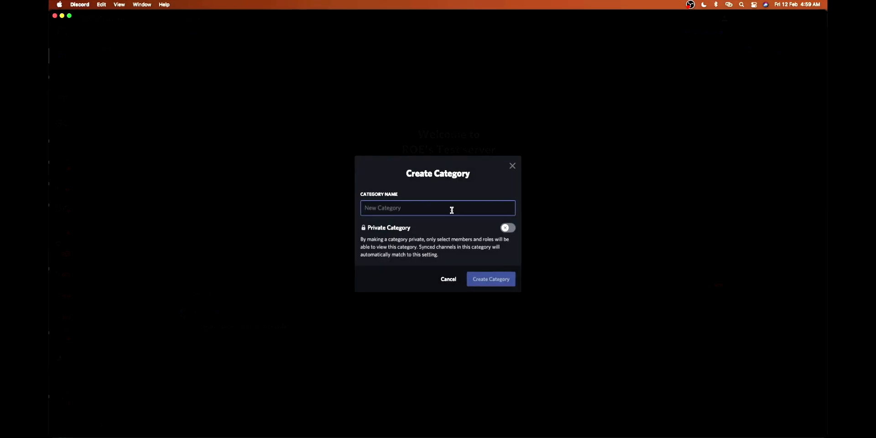
pyautogui.write('Hydra Mus')
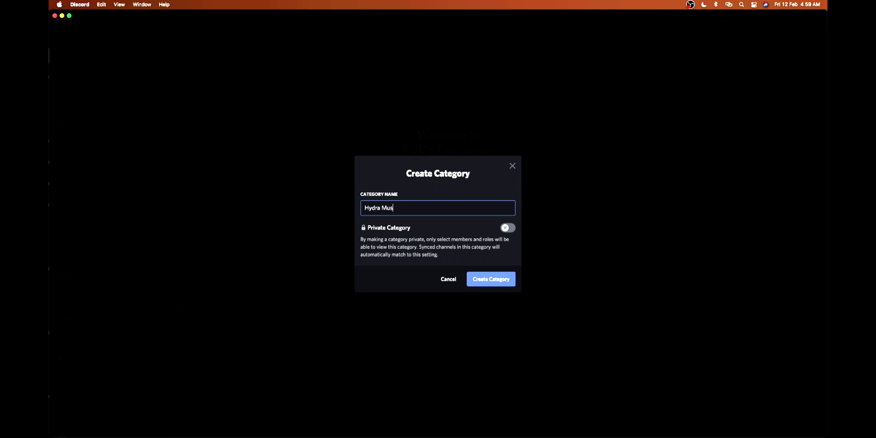
pyautogui.click(490, 279)
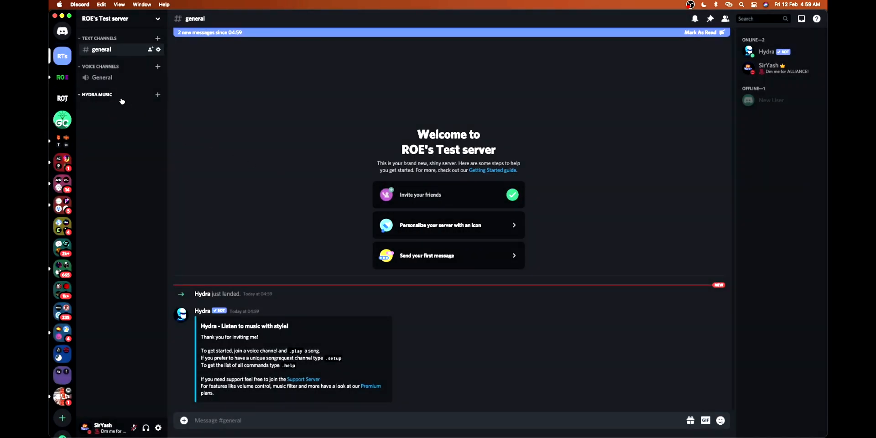
# Step: In Hydra Music category permissions, allow Hydra to view channels and send messages
pyautogui.click(97, 95)
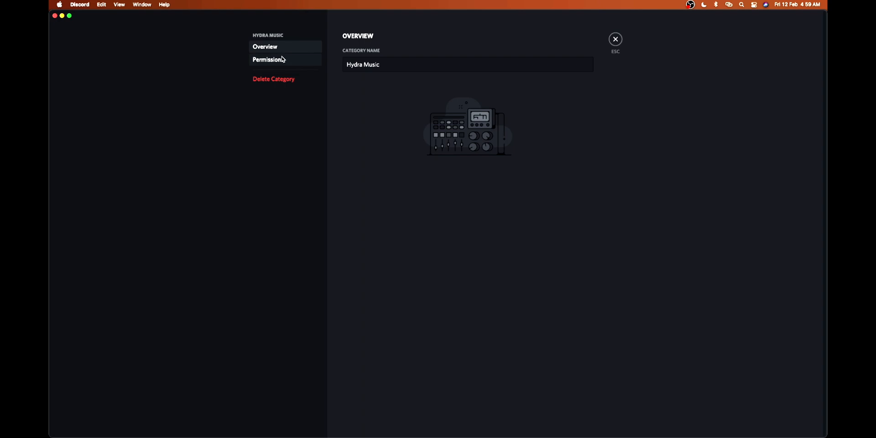
pyautogui.click(268, 59)
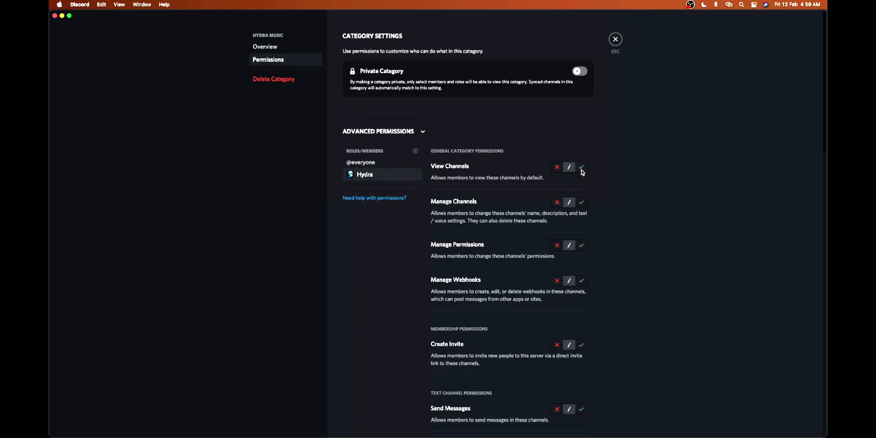
pyautogui.click(581, 167)
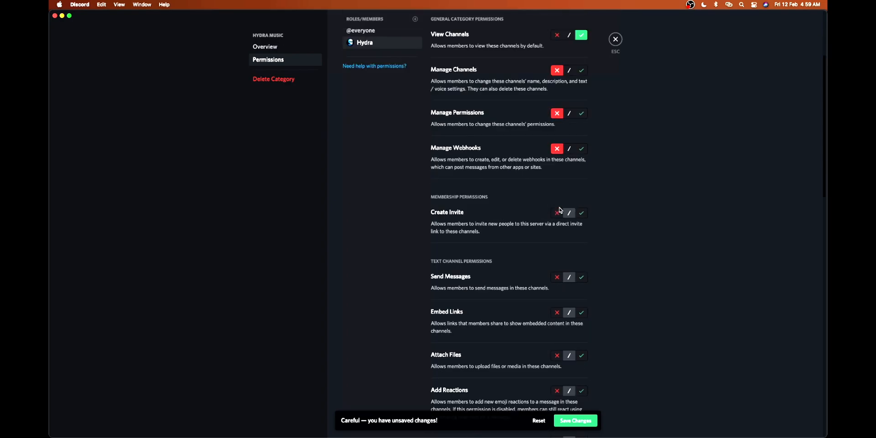
pyautogui.scroll(-3)
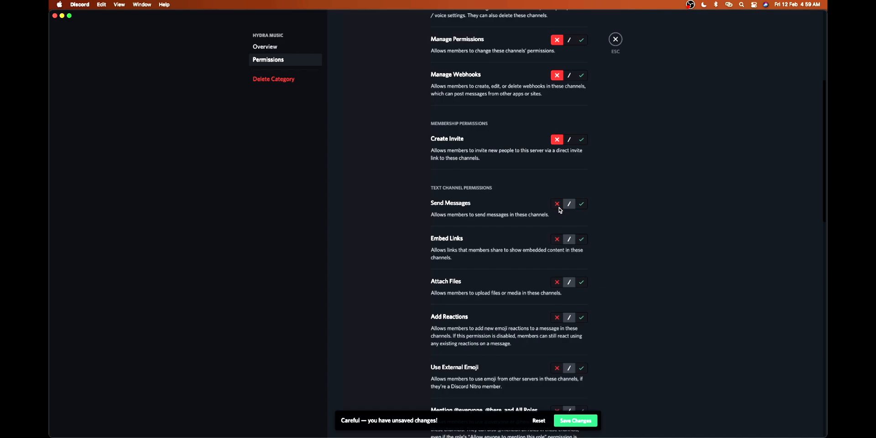
pyautogui.scroll(-3)
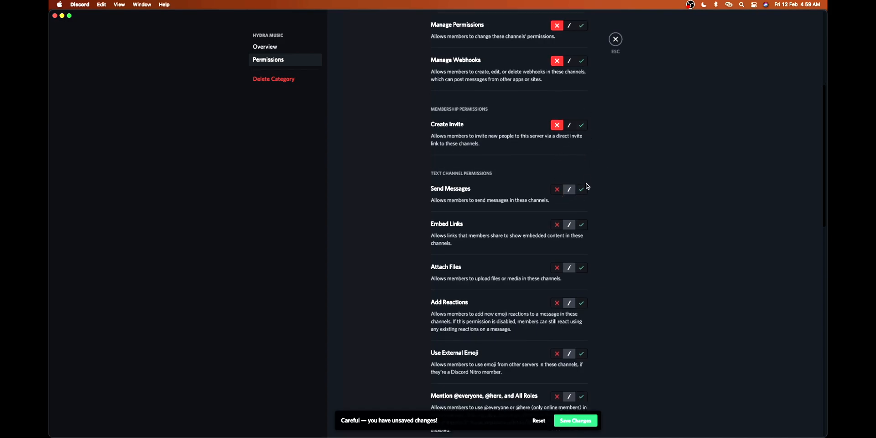
pyautogui.moveTo(583, 192)
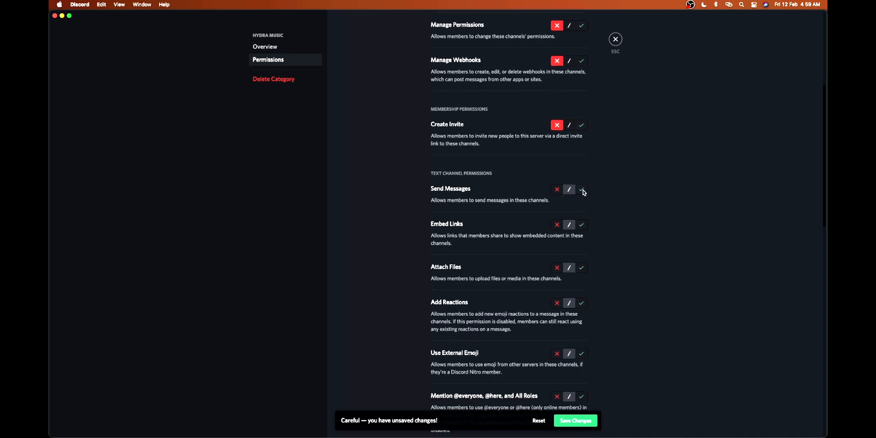
pyautogui.click(580, 189)
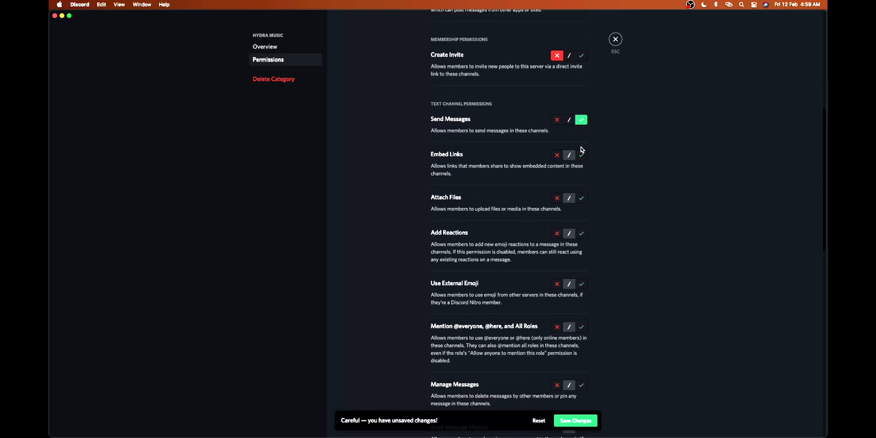
# Step: Allow Hydra to Speak, deny Priority Speaker, and save the category permissions
pyautogui.scroll(-3)
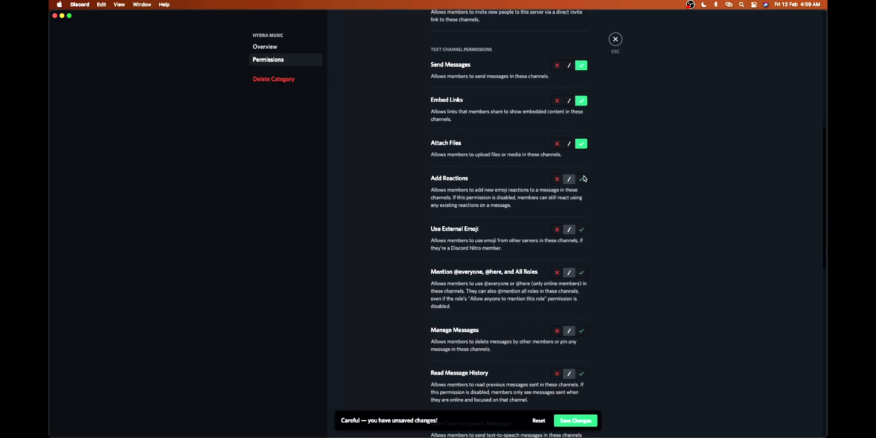
pyautogui.scroll(-3)
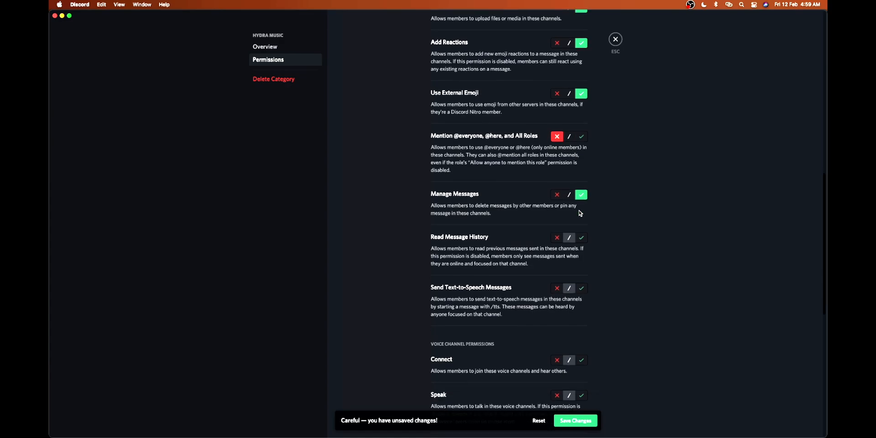
pyautogui.scroll(-3)
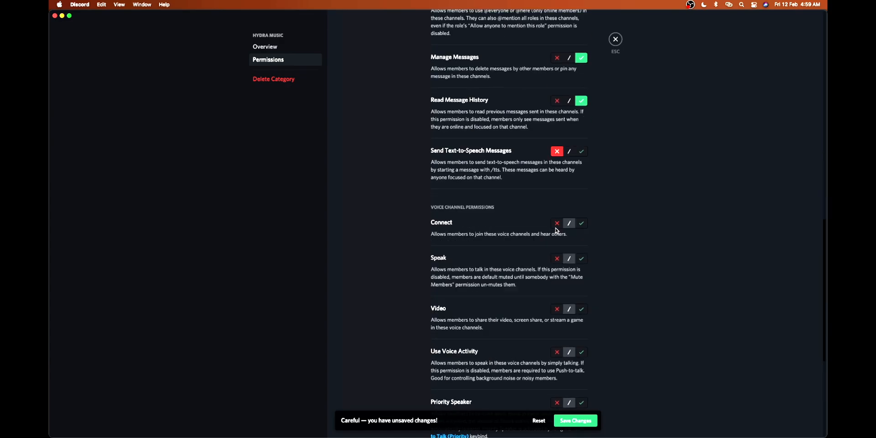
pyautogui.scroll(-3)
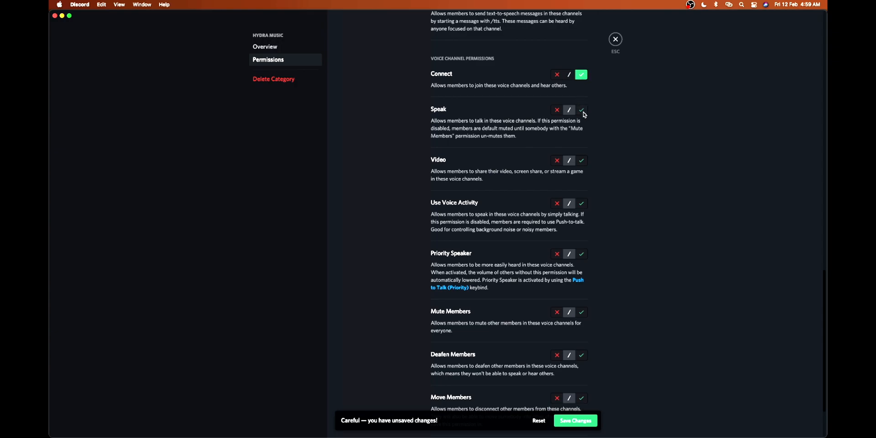
pyautogui.click(581, 110)
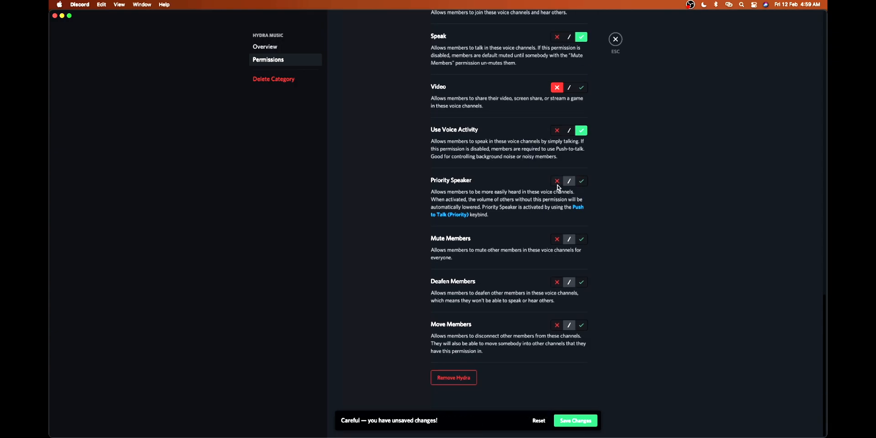
pyautogui.click(556, 181)
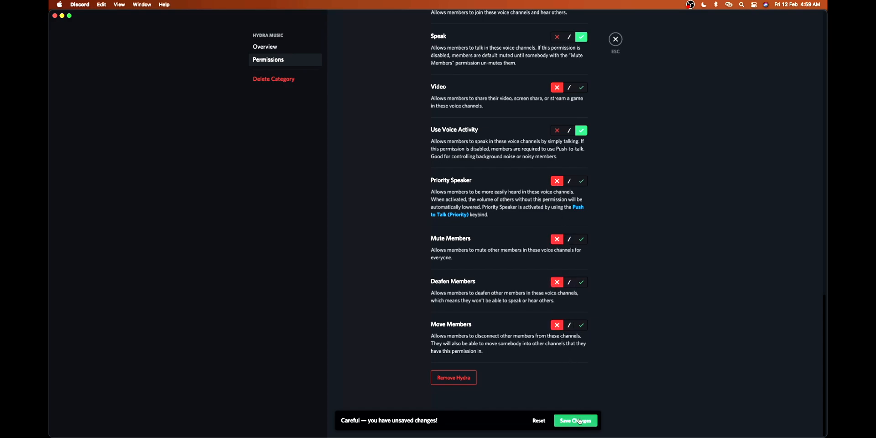
pyautogui.click(574, 420)
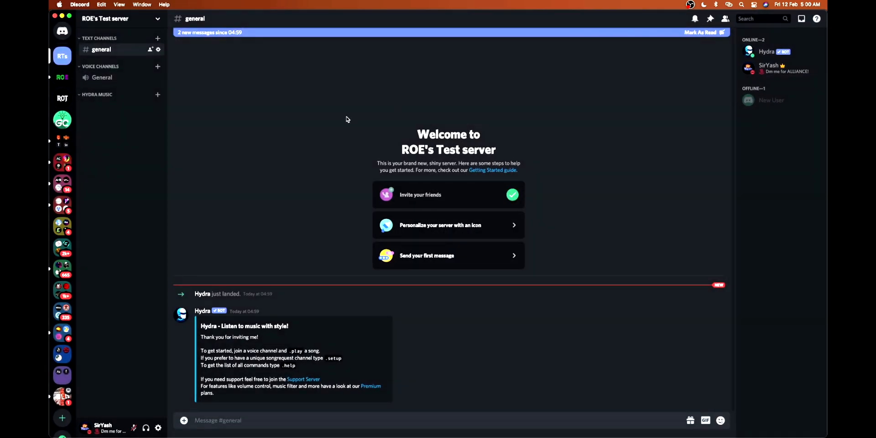
# Step: Create the hydra-commands text channel in the Hydra Music category
pyautogui.click(157, 94)
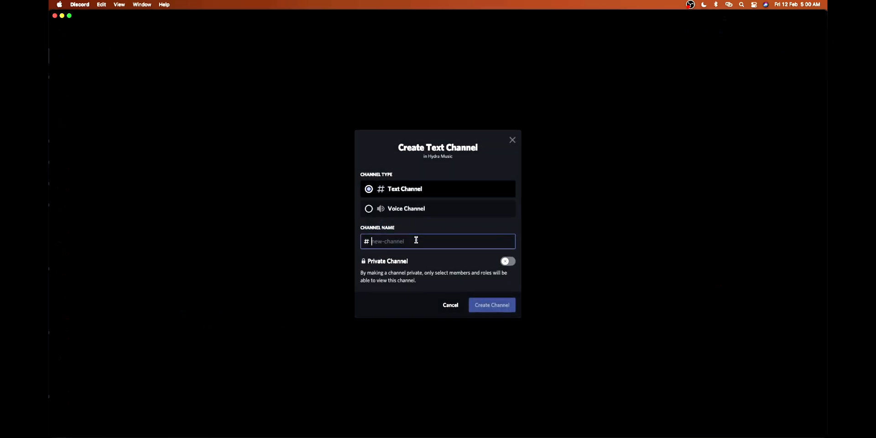
pyautogui.write('hydra-command')
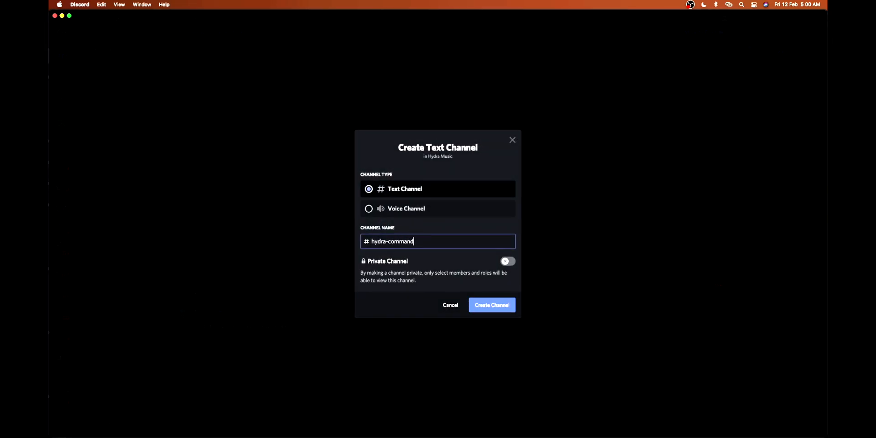
pyautogui.click(490, 304)
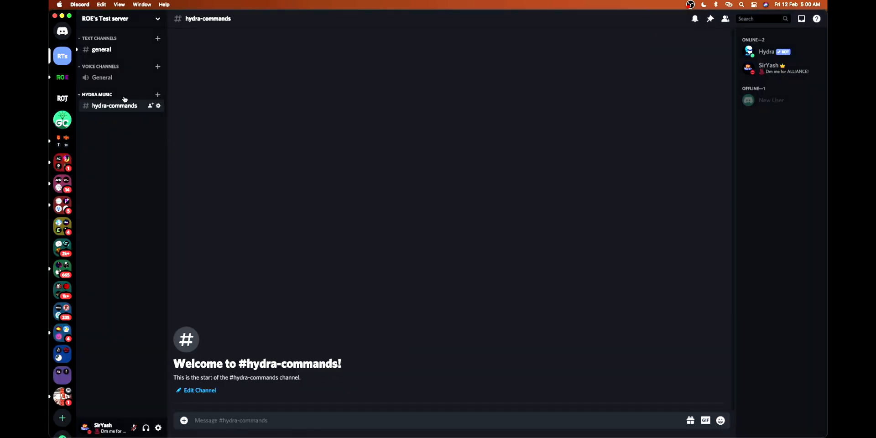
# Step: Create the Hydra Music voice channel in the same category
pyautogui.click(157, 95)
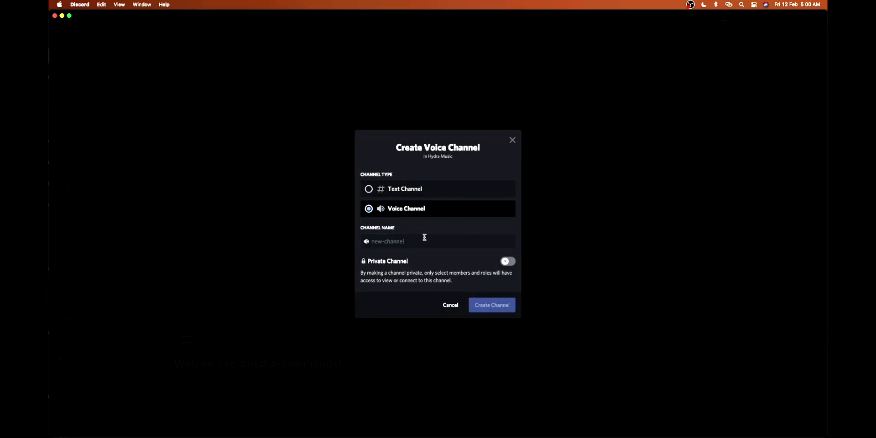
pyautogui.write('Hydra')
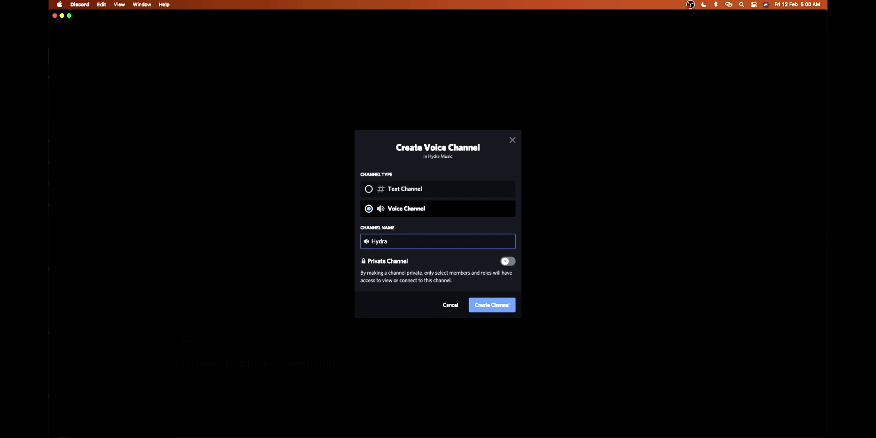
pyautogui.click(490, 305)
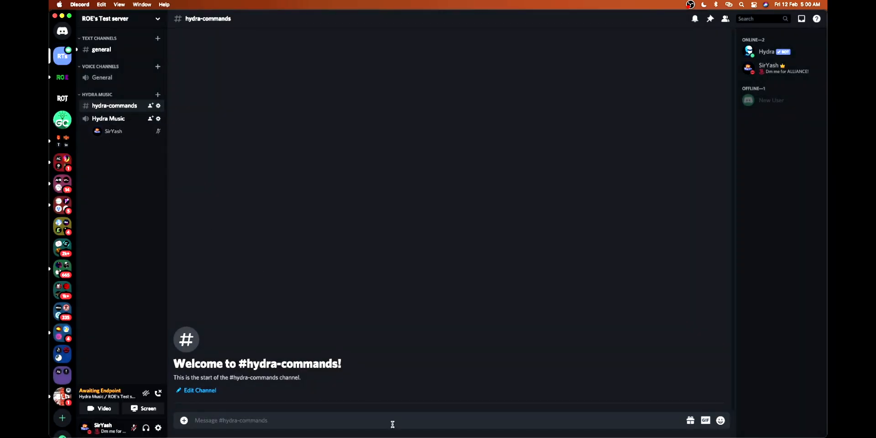
# Step: Send .help and .play ncs retro vision puzzle, then lower Hydra's user volume
pyautogui.write('h')
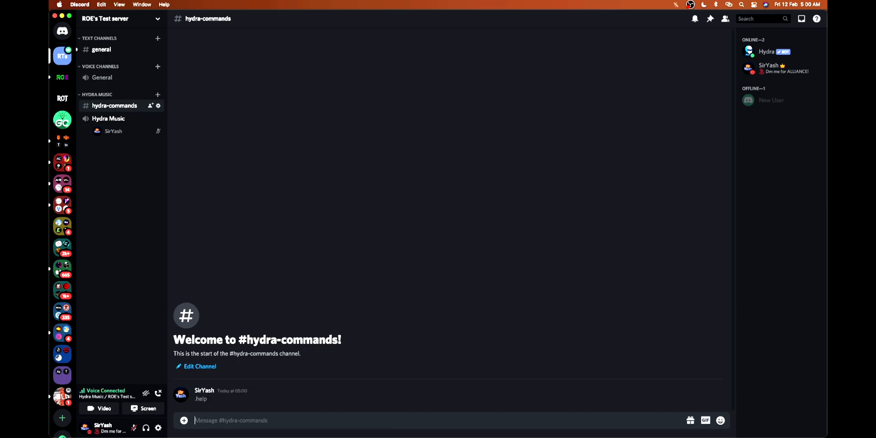
pyautogui.write('.play ncs')
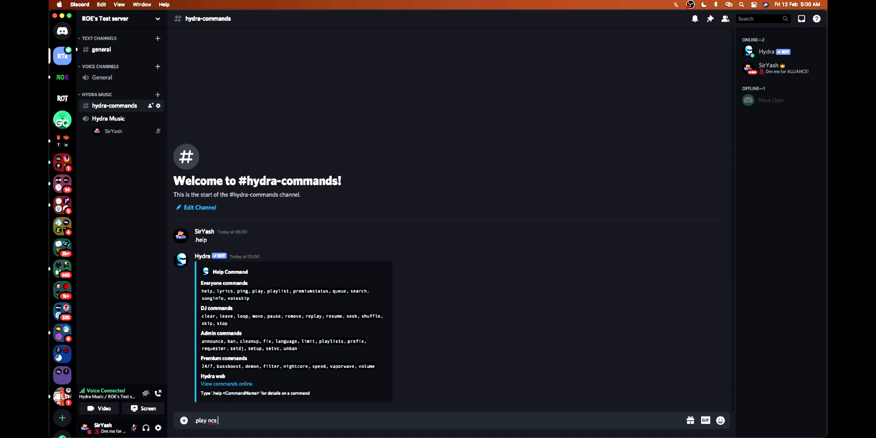
pyautogui.write('retro vision')
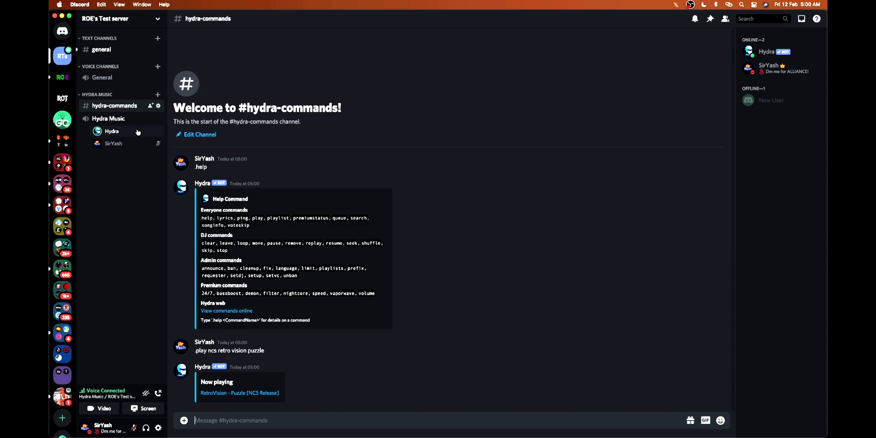
pyautogui.rightClick(111, 131)
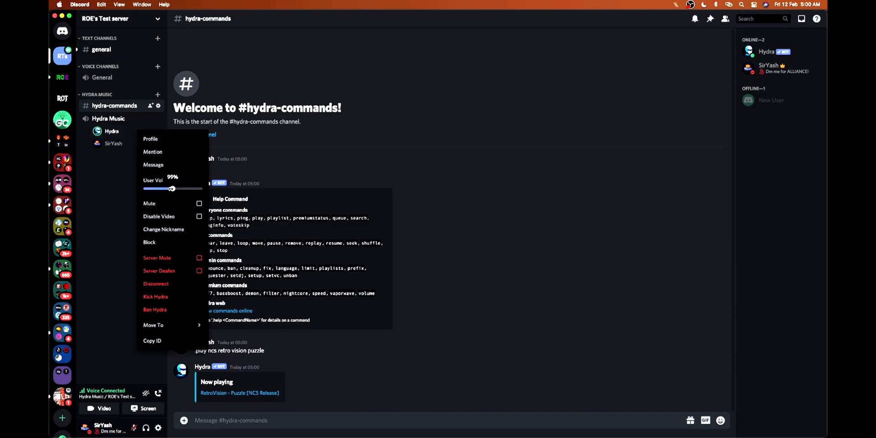
pyautogui.moveTo(172, 188); pyautogui.dragTo(161, 188)
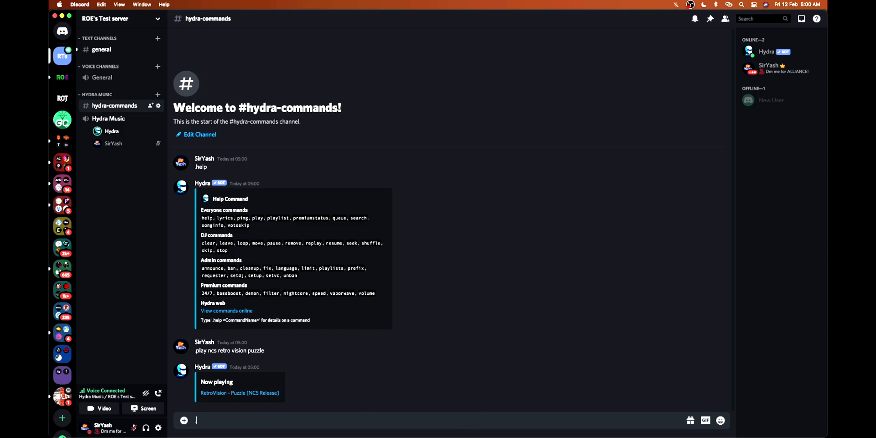
# Step: Pause the song with .pause, then resume it with .p
pyautogui.write('.')
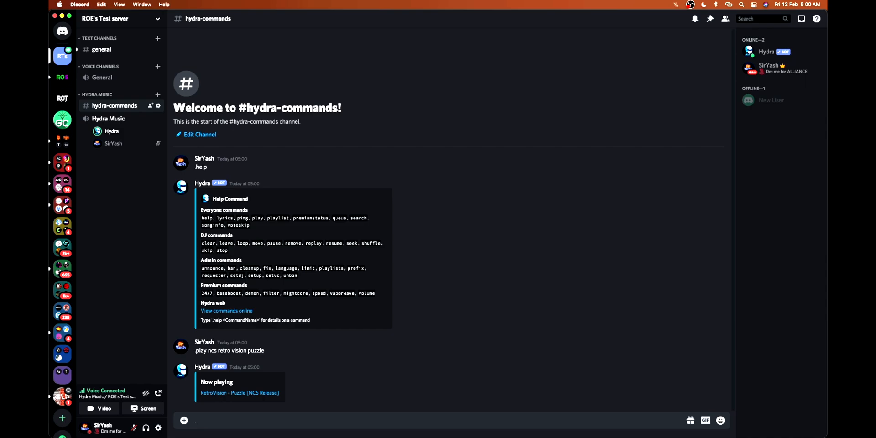
pyautogui.write('pasu')
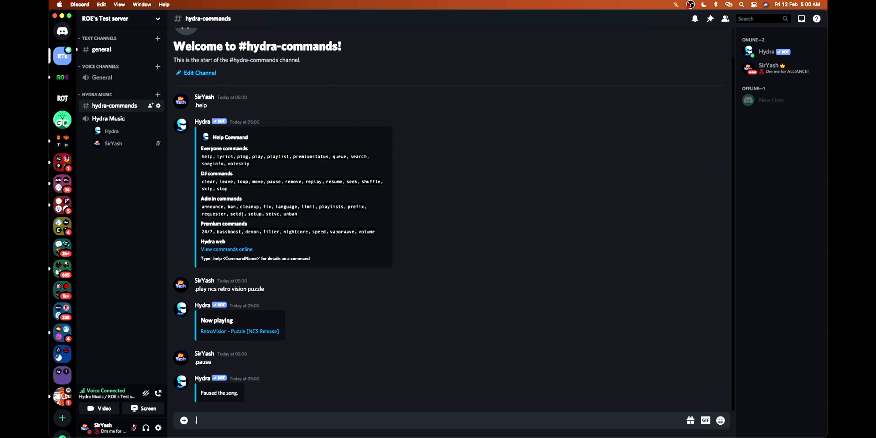
pyautogui.write('.p')
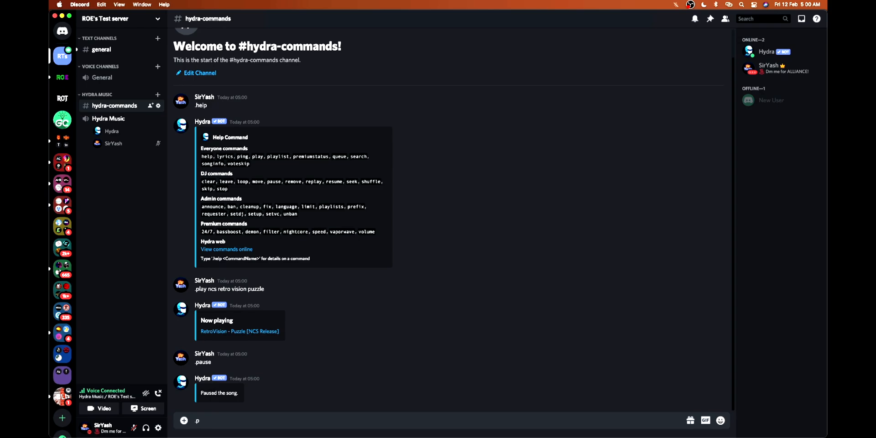
pyautogui.press('enter')
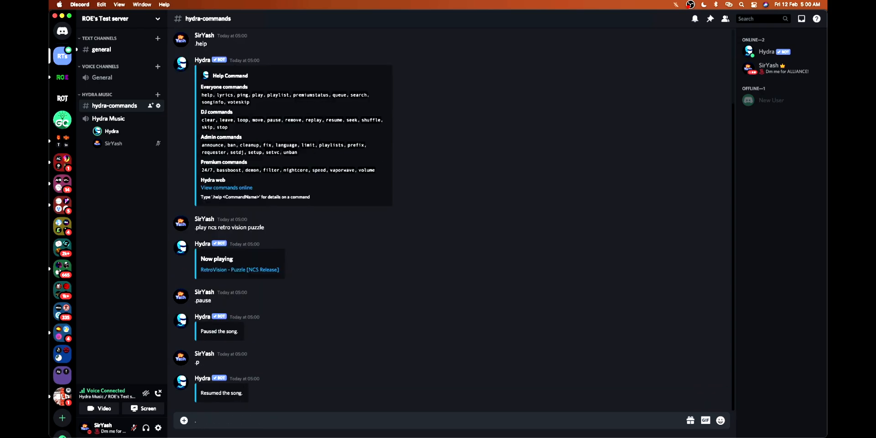
# Step: Request NCS Elektronomia Sky High with a .p ncs command
pyautogui.write('.pas')
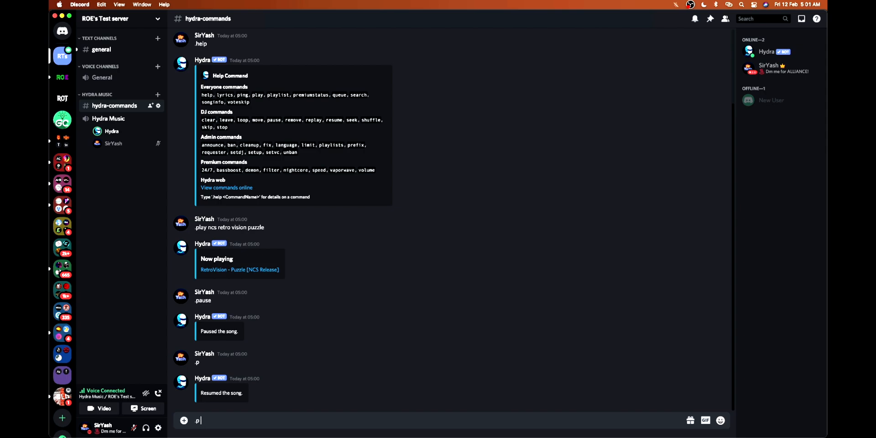
pyautogui.write('ncs elektrono')
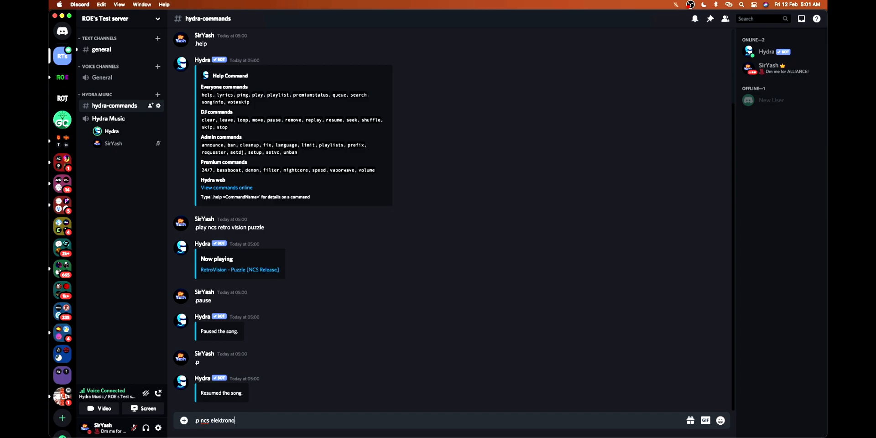
pyautogui.press('enter')
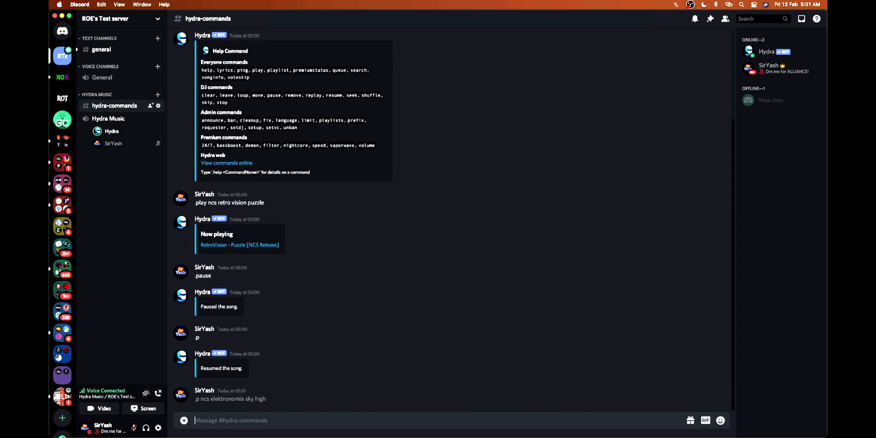
# Step: Queue Elektronomia Limitless and Jim Yosef's Link with .p ncs requests
pyautogui.write('.p nce')
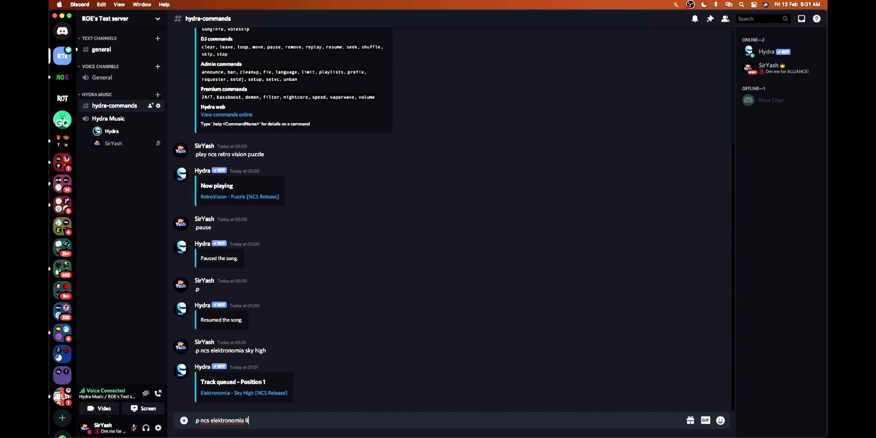
pyautogui.press('enter')
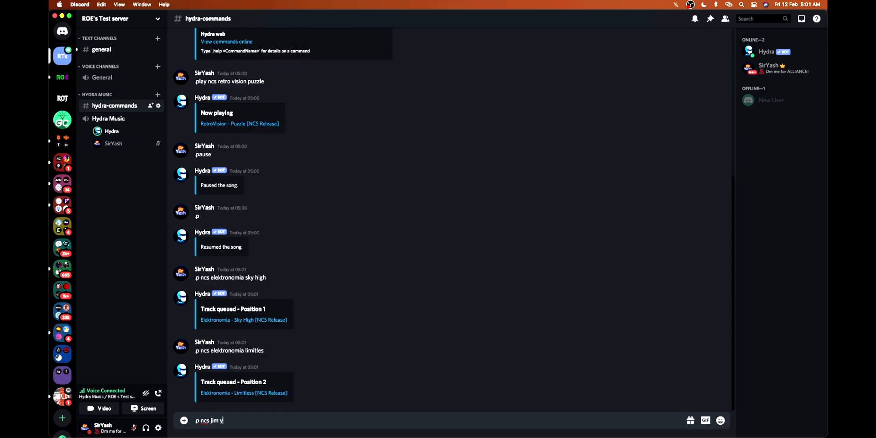
pyautogui.press('enter')
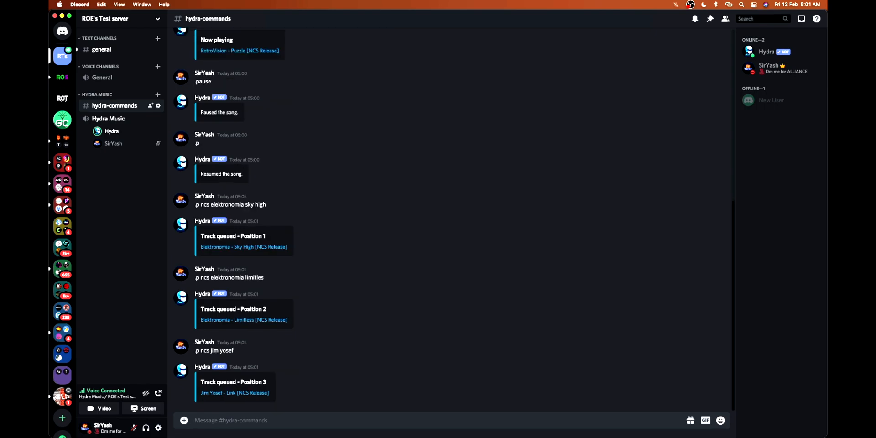
pyautogui.write('.ncs faded')
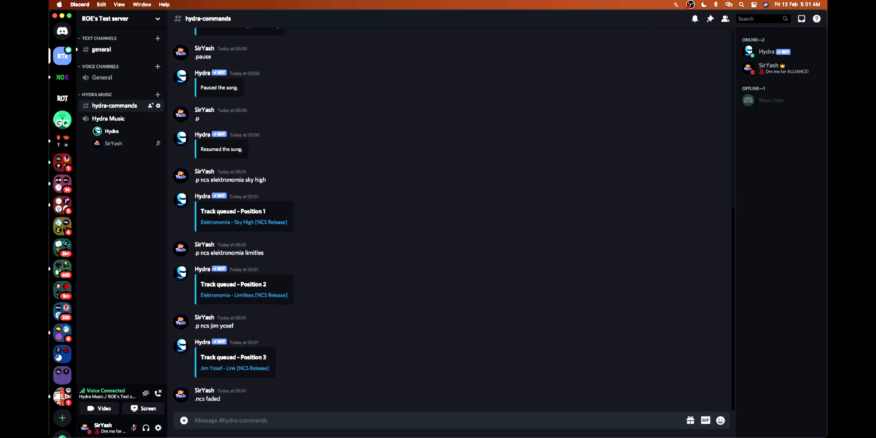
pyautogui.write('.p ncs')
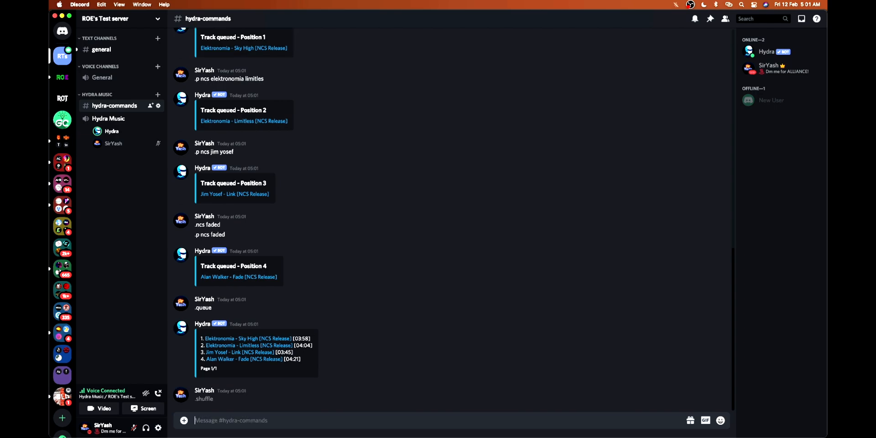
# Step: Check the queue with .q, skip to Fade with .next, and request its lyrics
pyautogui.write('.q')
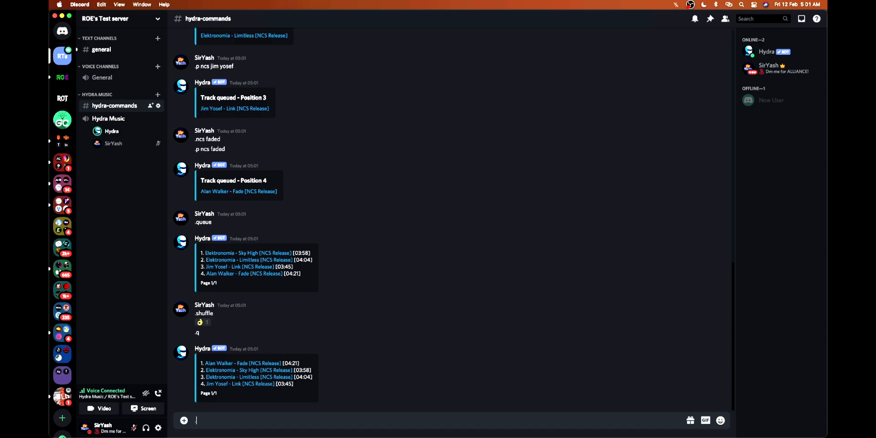
pyautogui.write('.next')
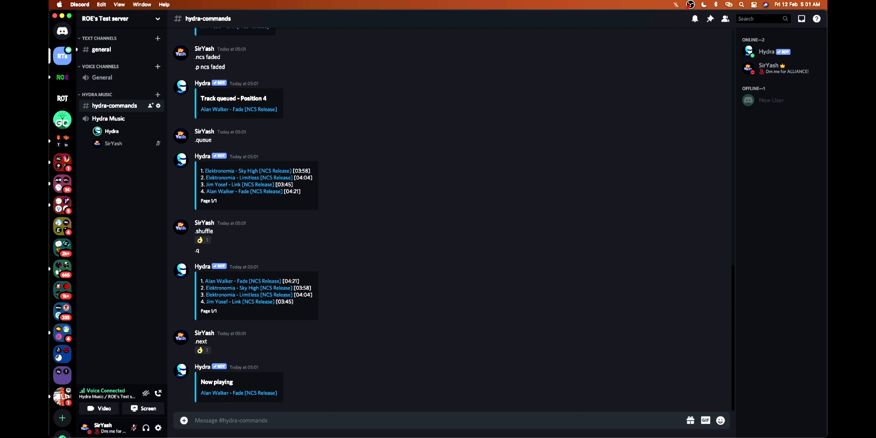
pyautogui.write('.')
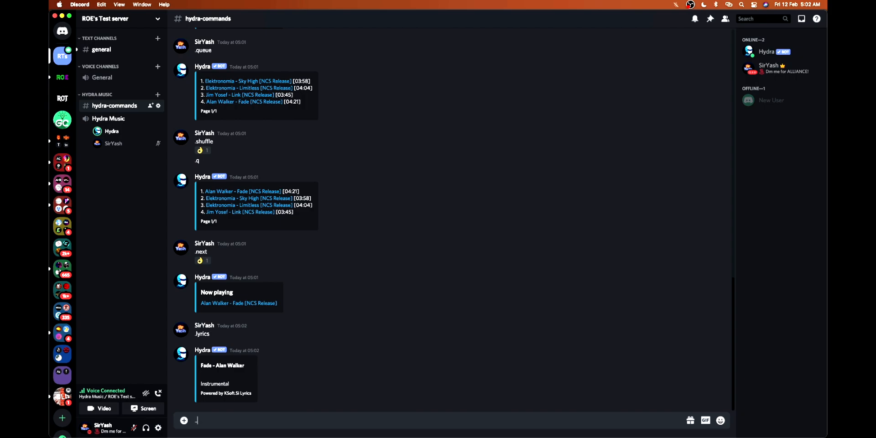
# Step: Send .nowplaying, .np, .stop, .queue, .help and .ping; Hydra reports 34 ms
pyautogui.write('nowplaying')
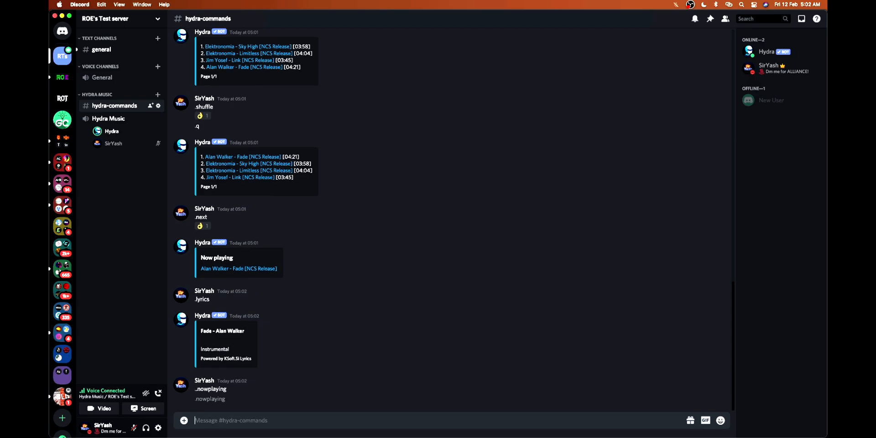
pyautogui.write('.np')
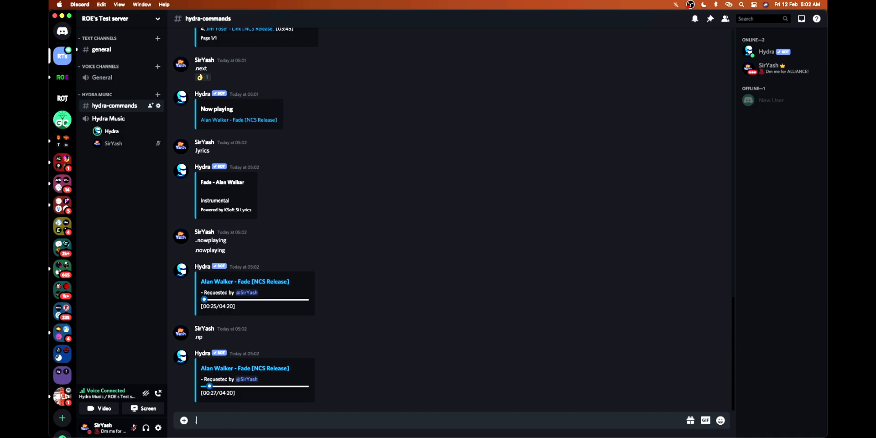
pyautogui.write('.stop')
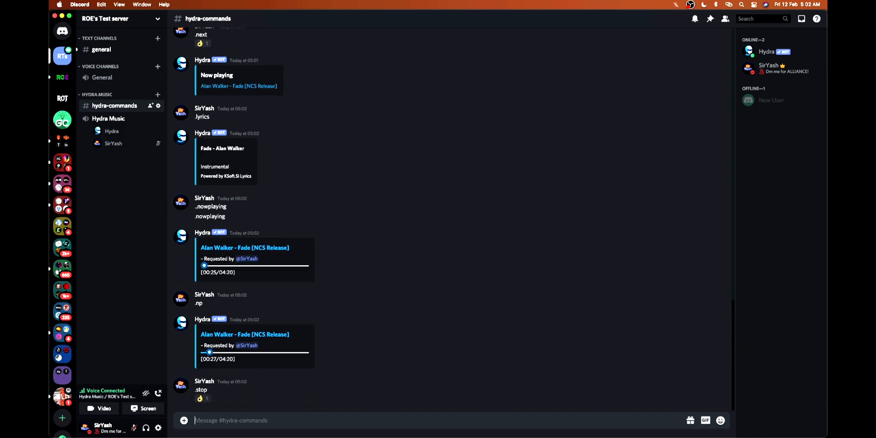
pyautogui.write('.queue')
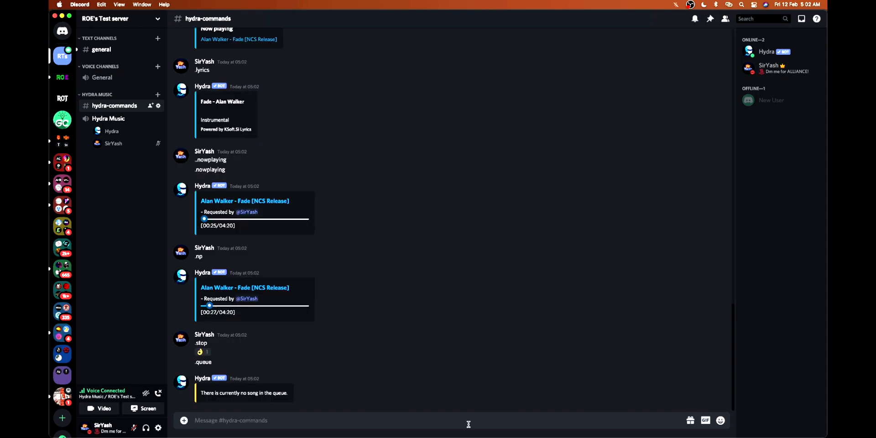
pyautogui.write('.help')
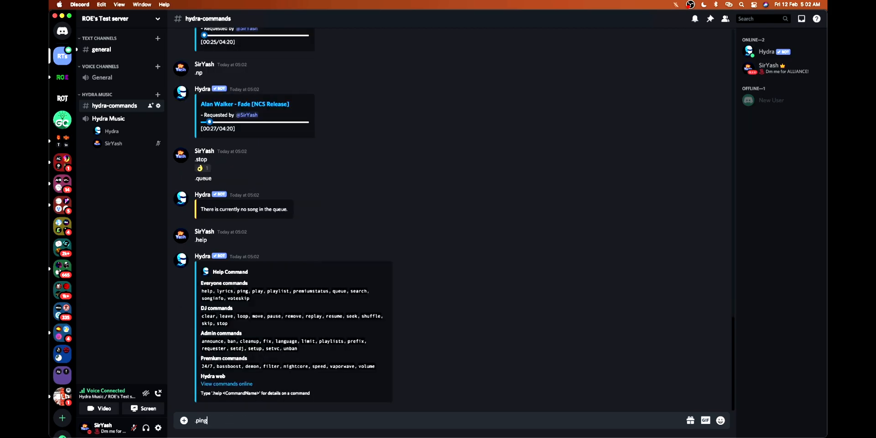
pyautogui.press('enter')
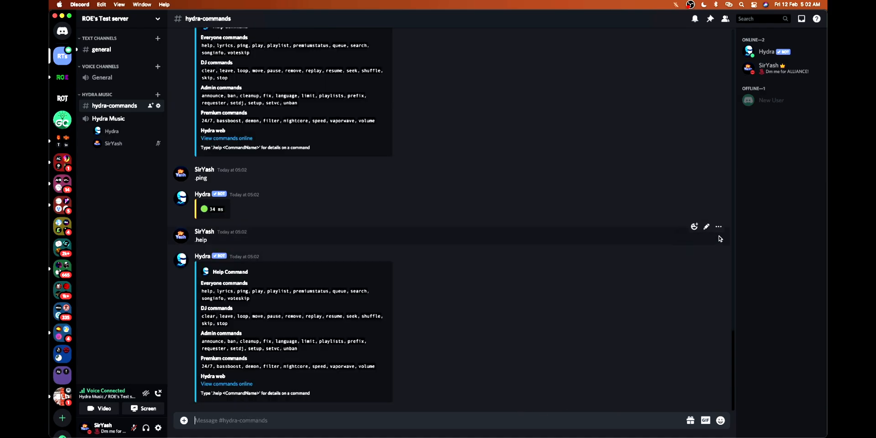
# Step: Pin Hydra's help message via its More menu and check the pinned messages list
pyautogui.click(718, 226)
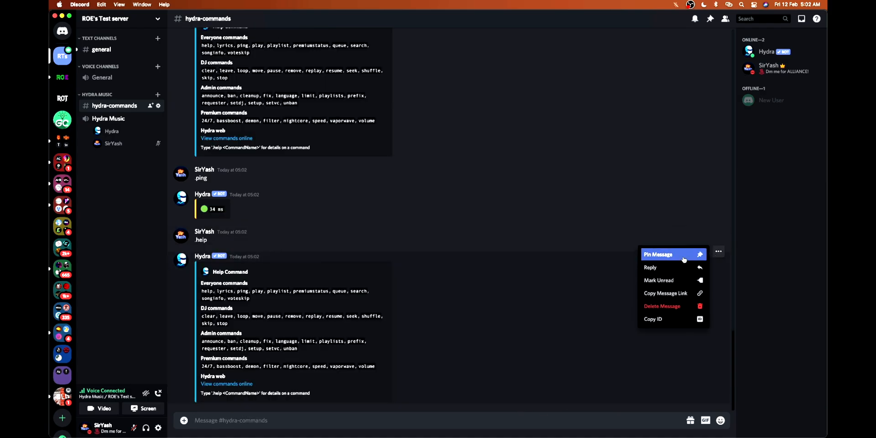
pyautogui.click(657, 254)
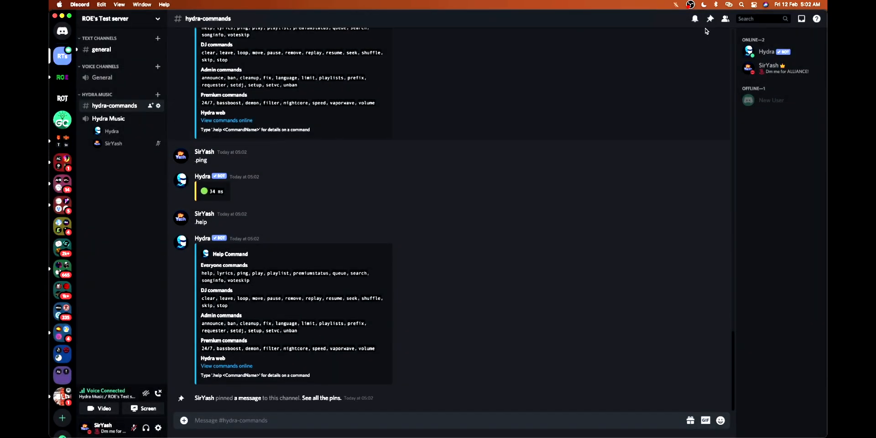
pyautogui.click(710, 18)
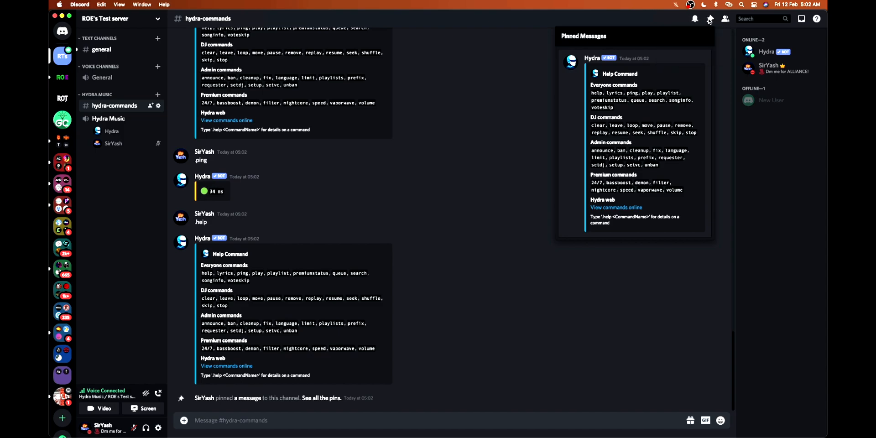
pyautogui.moveTo(709, 21)
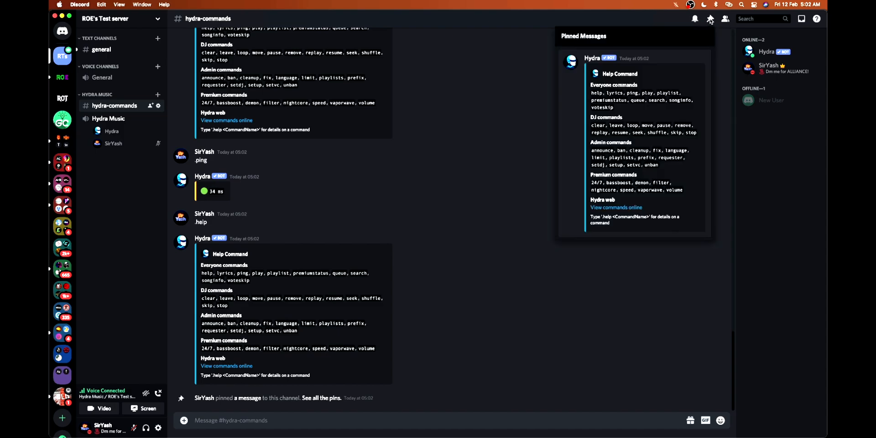
pyautogui.click(709, 18)
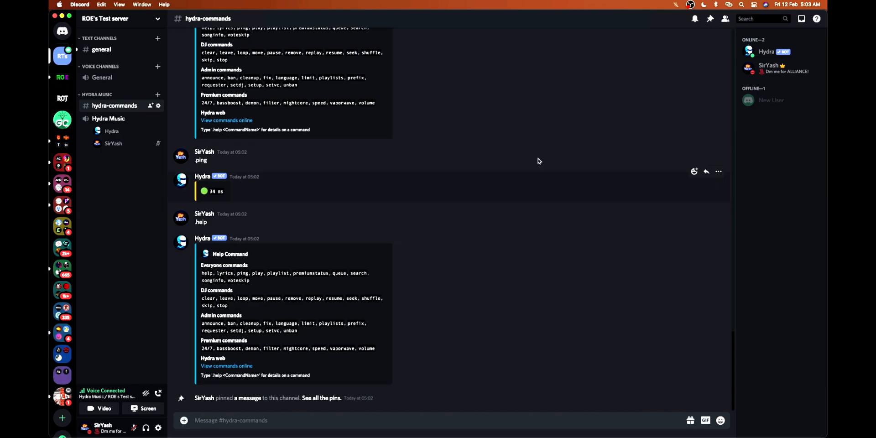
pyautogui.click(709, 18)
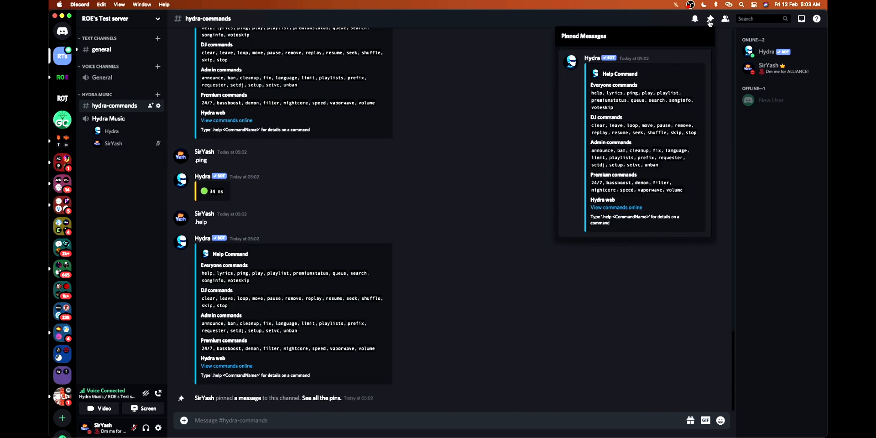
pyautogui.click(709, 18)
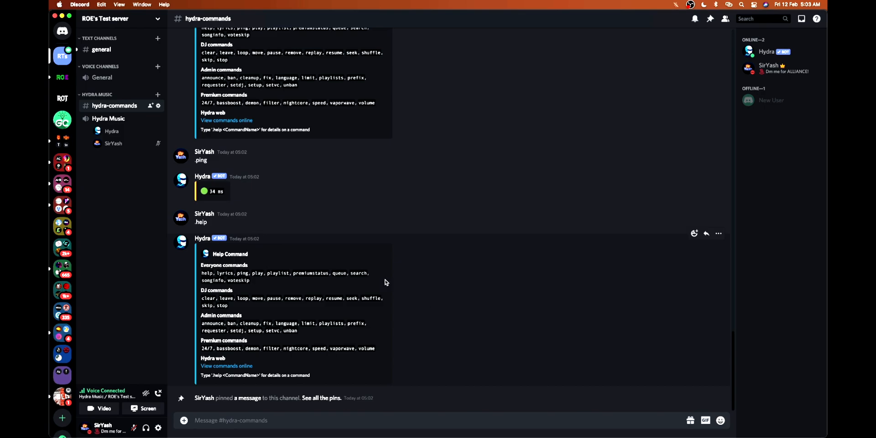
pyautogui.moveTo(374, 263)
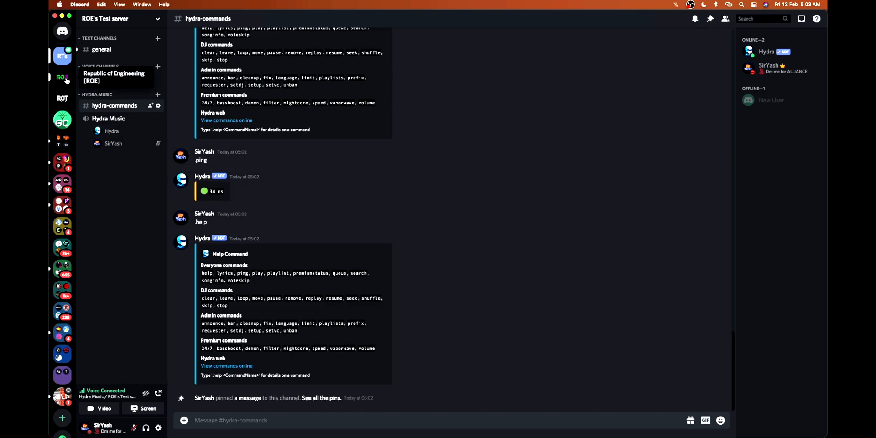
pyautogui.click(62, 77)
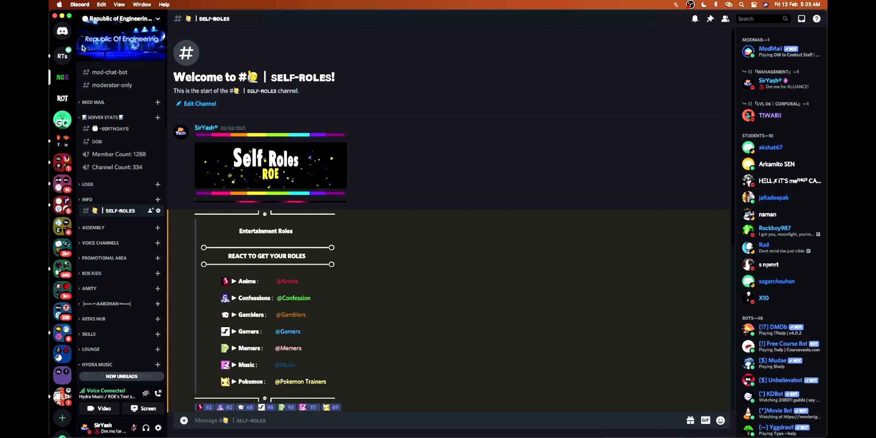
pyautogui.click(62, 56)
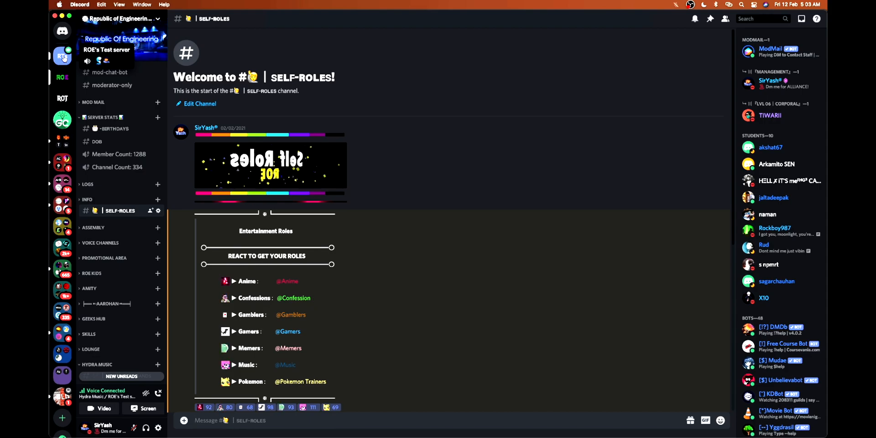
pyautogui.click(62, 56)
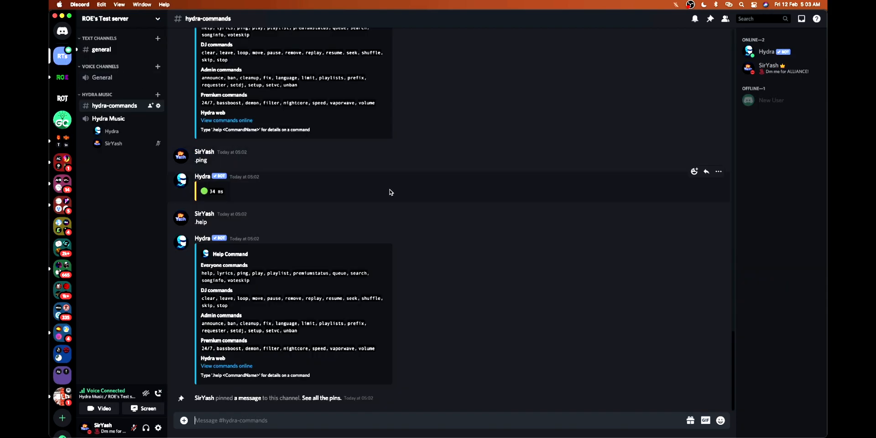
pyautogui.moveTo(405, 206)
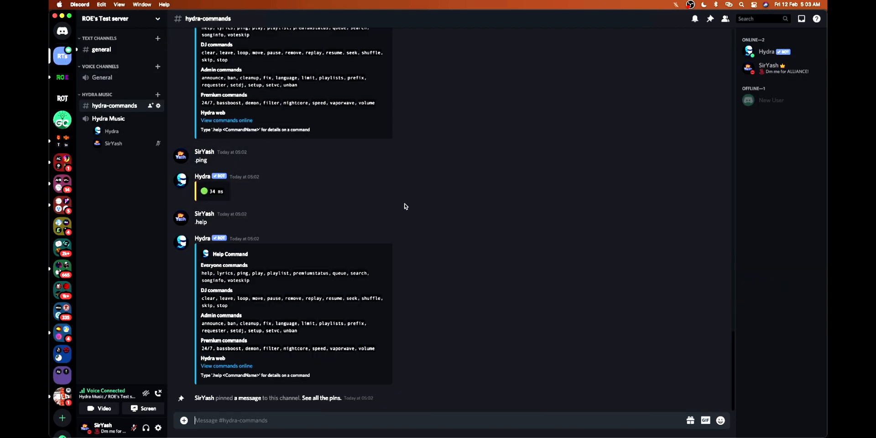